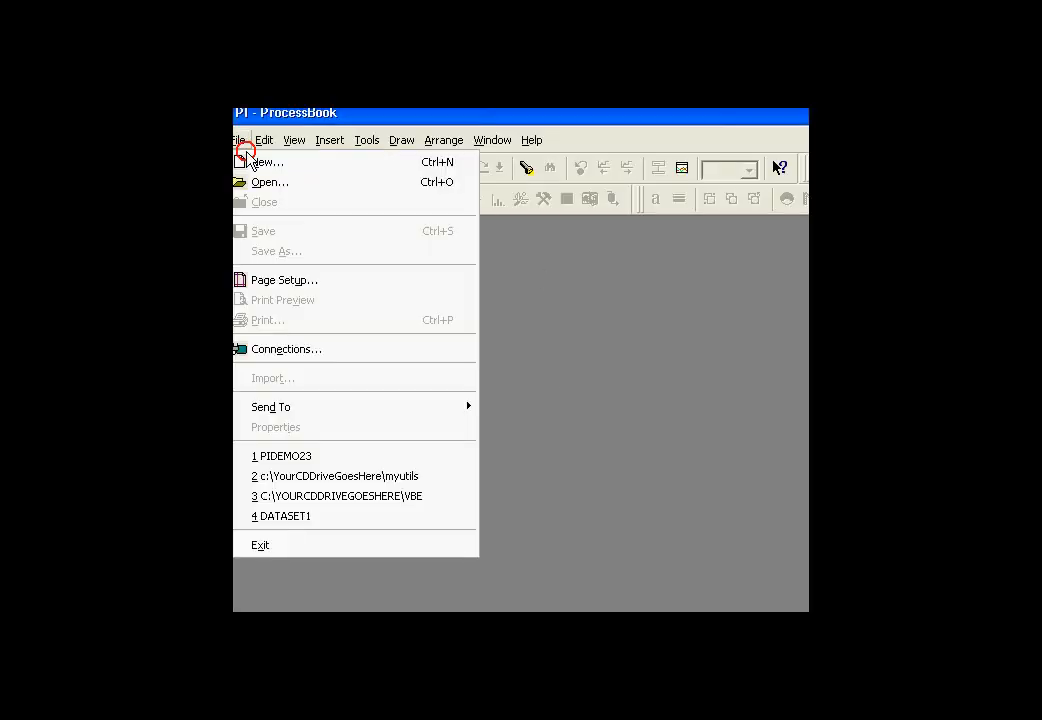
# Create the new ProcessBook display Display2 and draw a trend on it
pyautogui.click(268, 160)
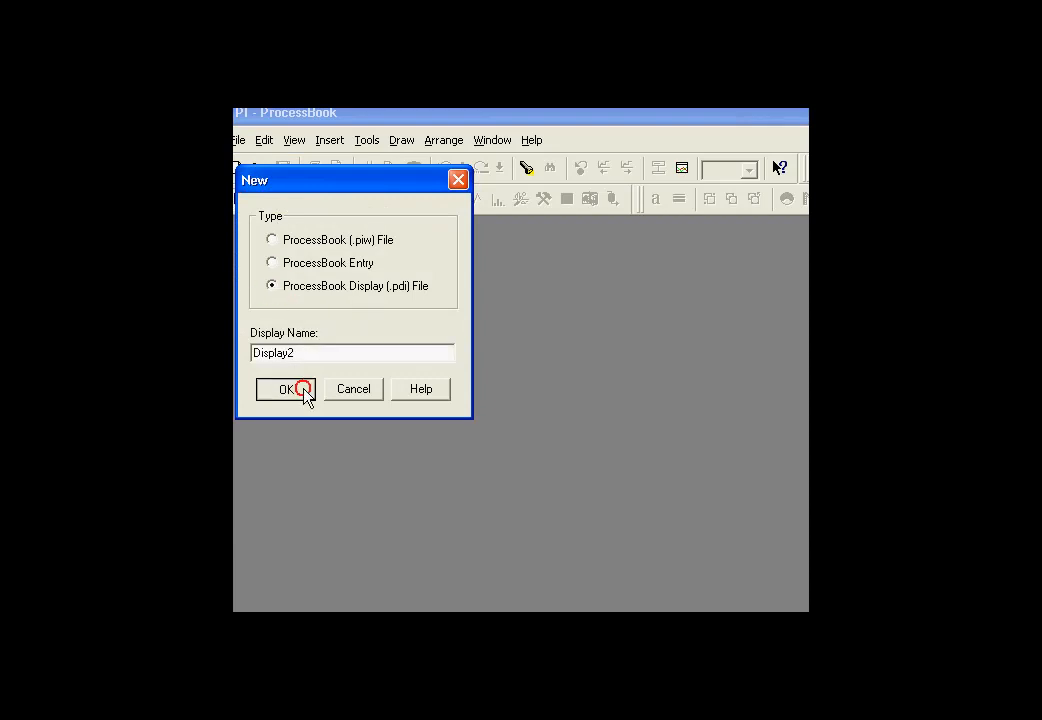
pyautogui.click(288, 388)
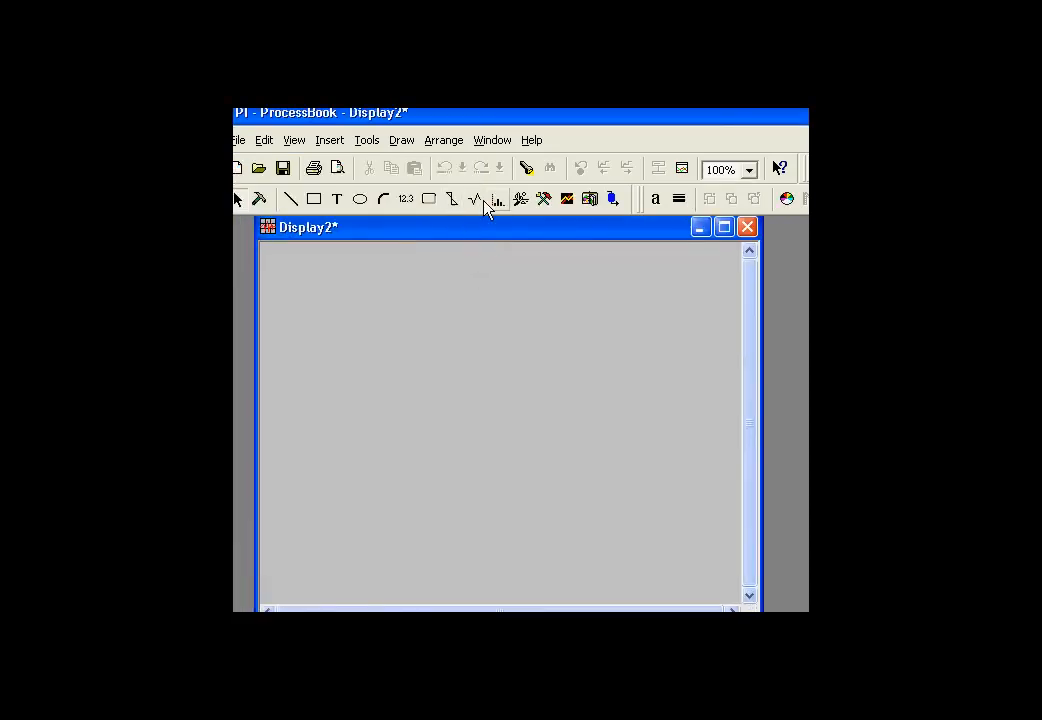
pyautogui.moveTo(308, 276); pyautogui.dragTo(702, 452)
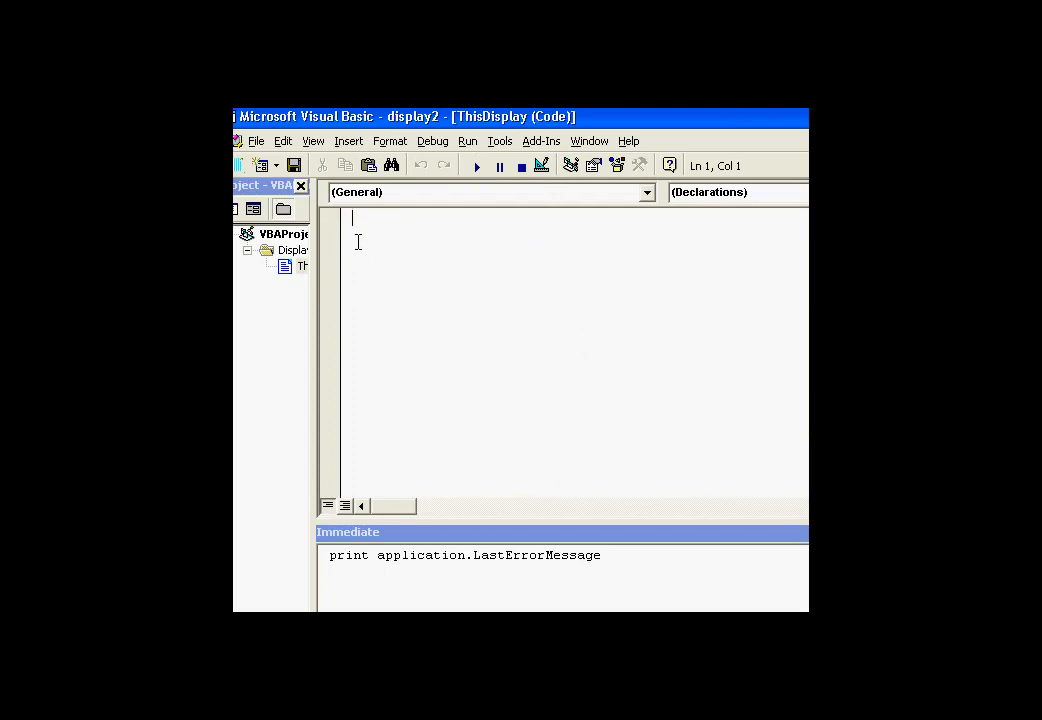
# Write Trend.SetTimeRange "*-4d", "*" in ThisDisplay and select the line to duplicate it
pyautogui.write('S6005D')
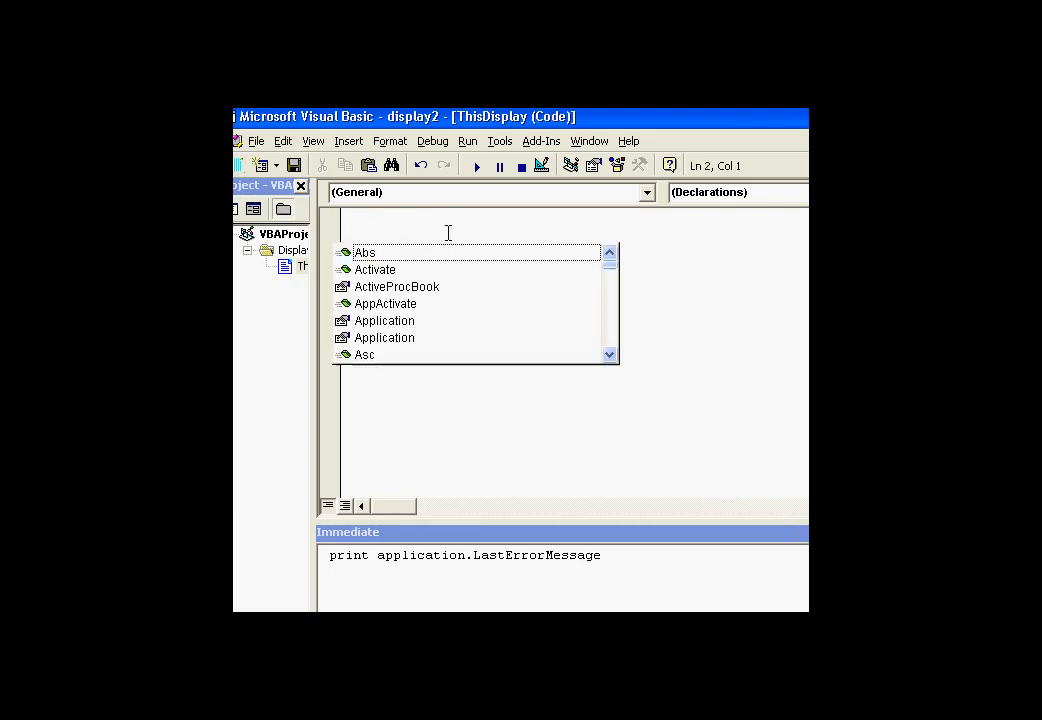
pyautogui.write('Trend')
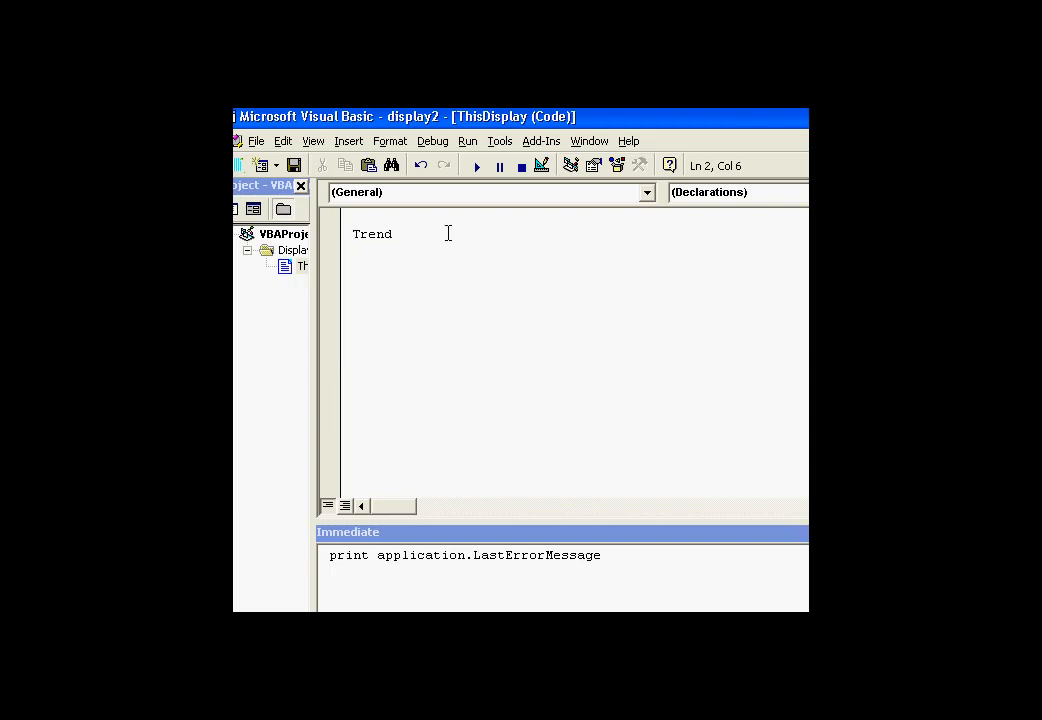
pyautogui.write('.settim')
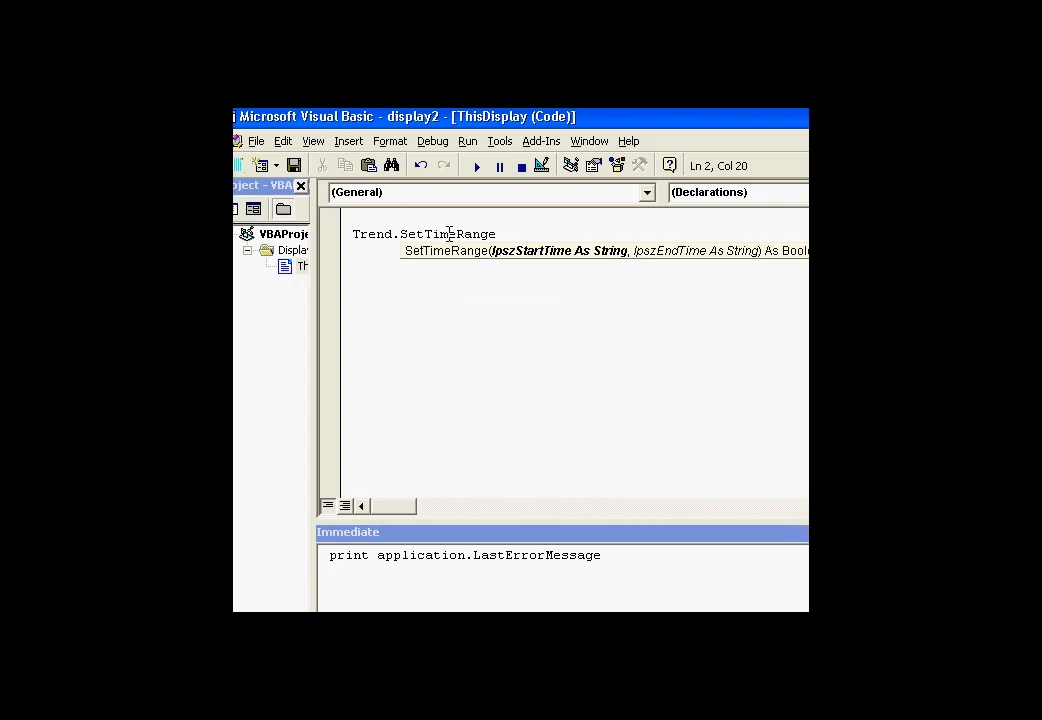
pyautogui.moveTo(760, 252)
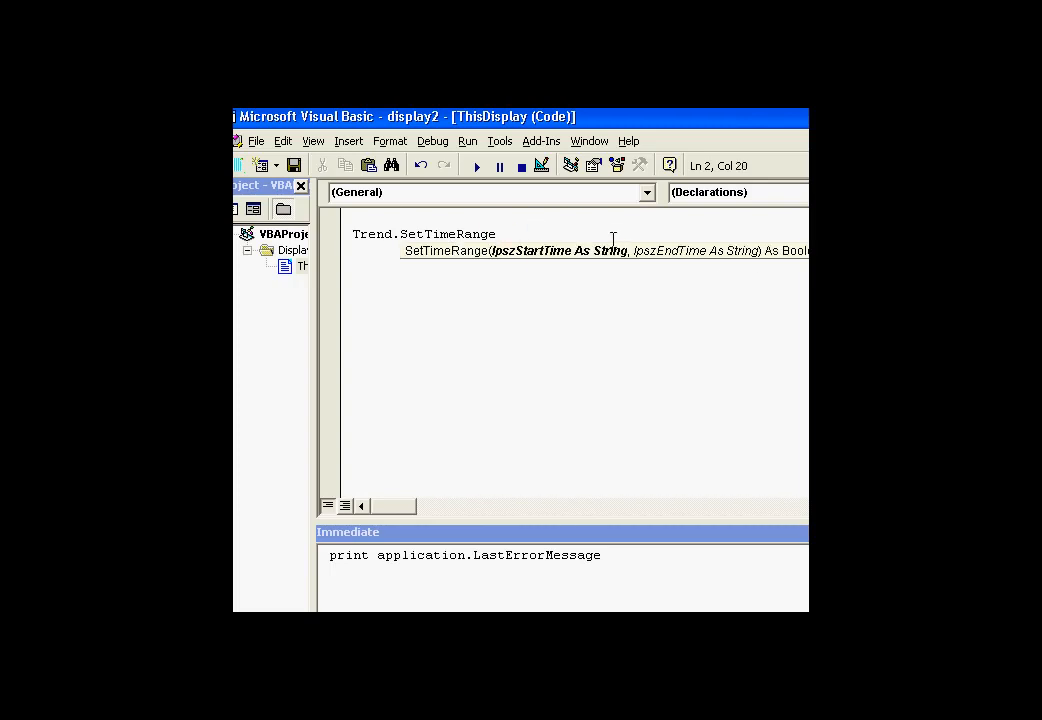
pyautogui.write('"*-4d", "*')
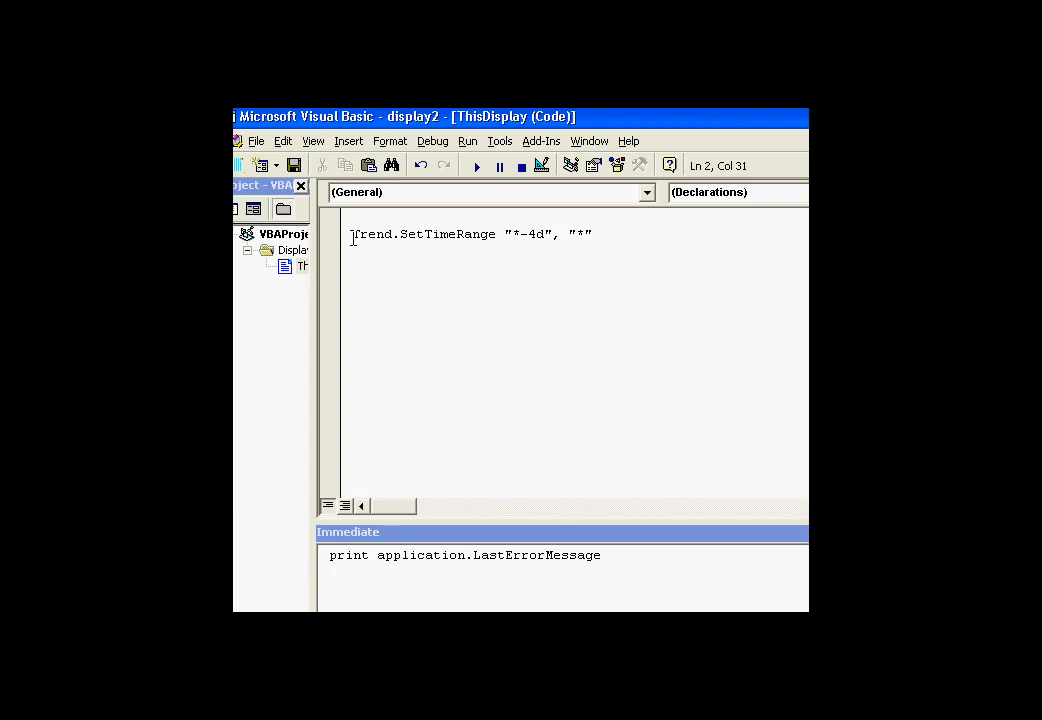
pyautogui.moveTo(352, 234); pyautogui.dragTo(592, 234)
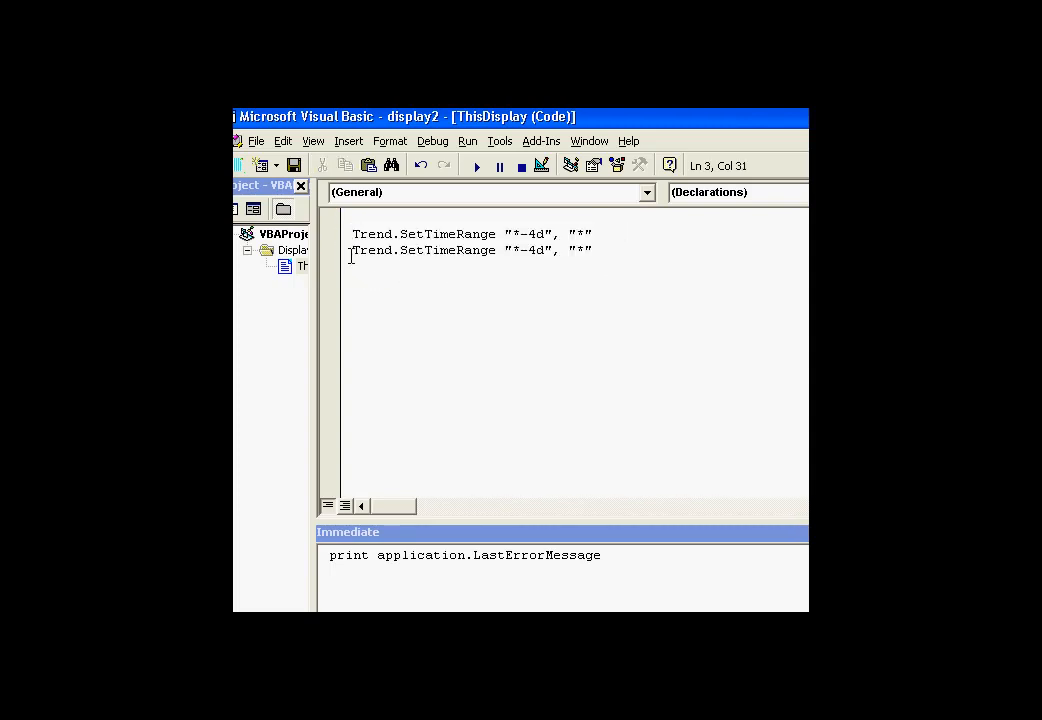
# Declare Dim x As Boolean and rewrite the second call as x = Trend.SetTimeRange("*-4d", "*")
pyautogui.click(448, 264)
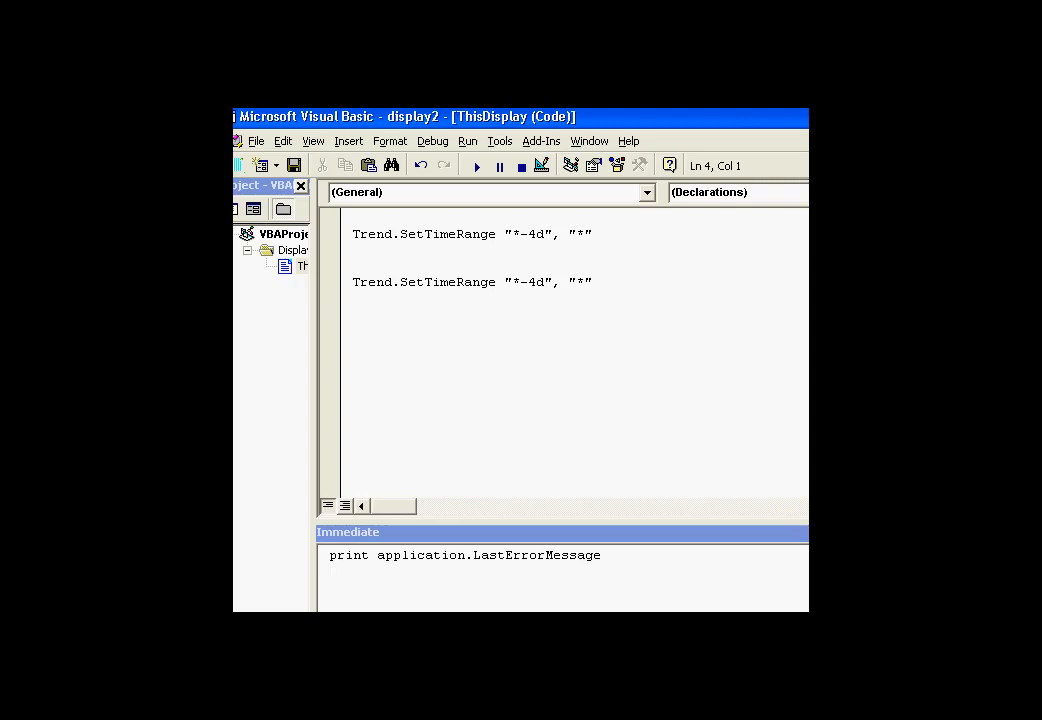
pyautogui.write('dim x as')
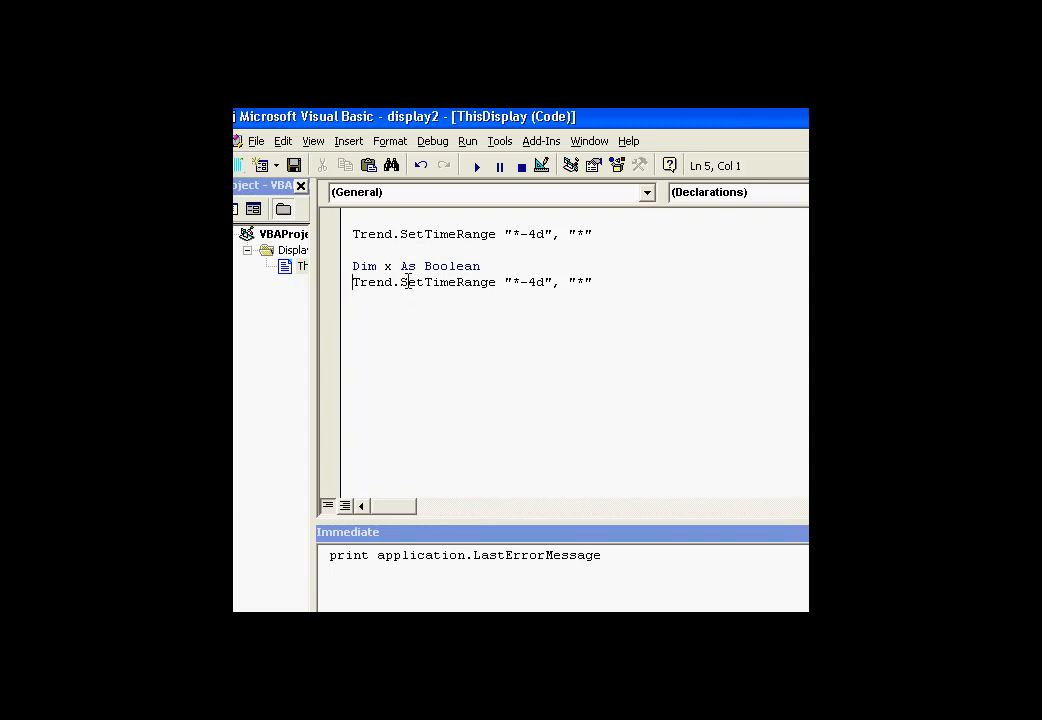
pyautogui.write('x =')
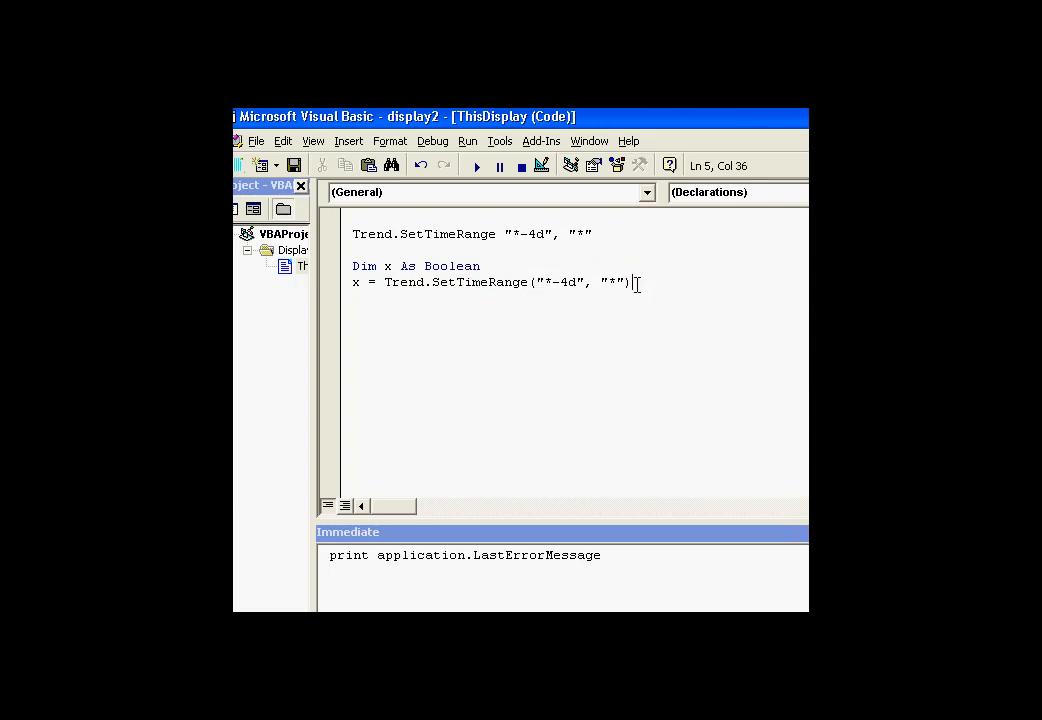
pyautogui.moveTo(492, 232)
pyautogui.write("'")
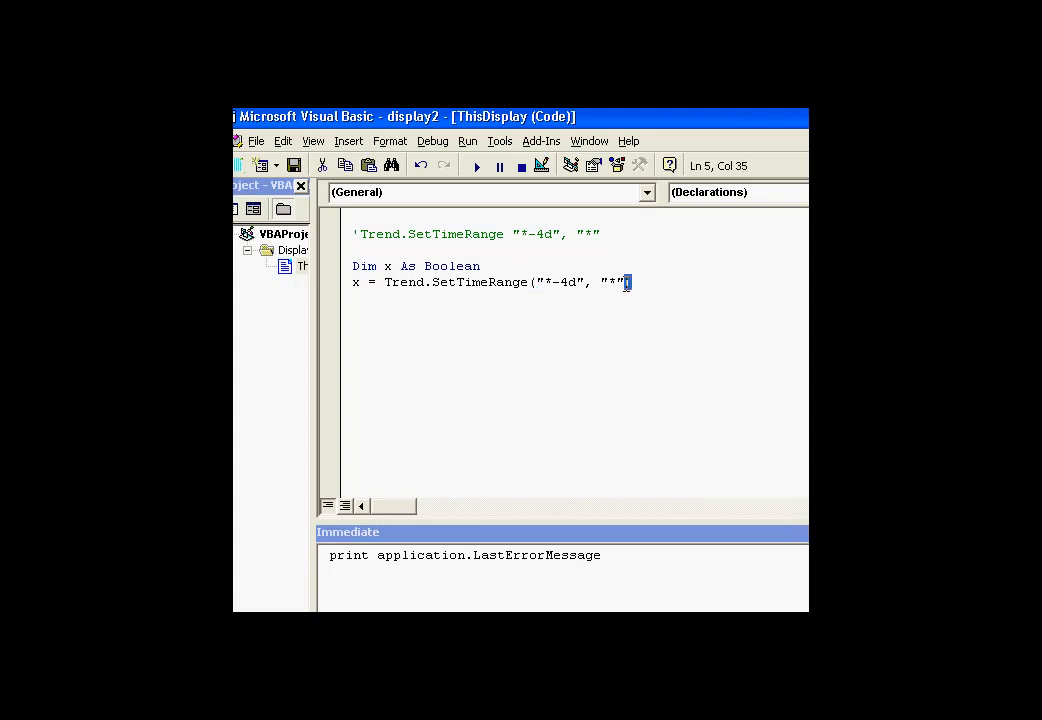
pyautogui.write(')')
pyautogui.write('Sub test2()')
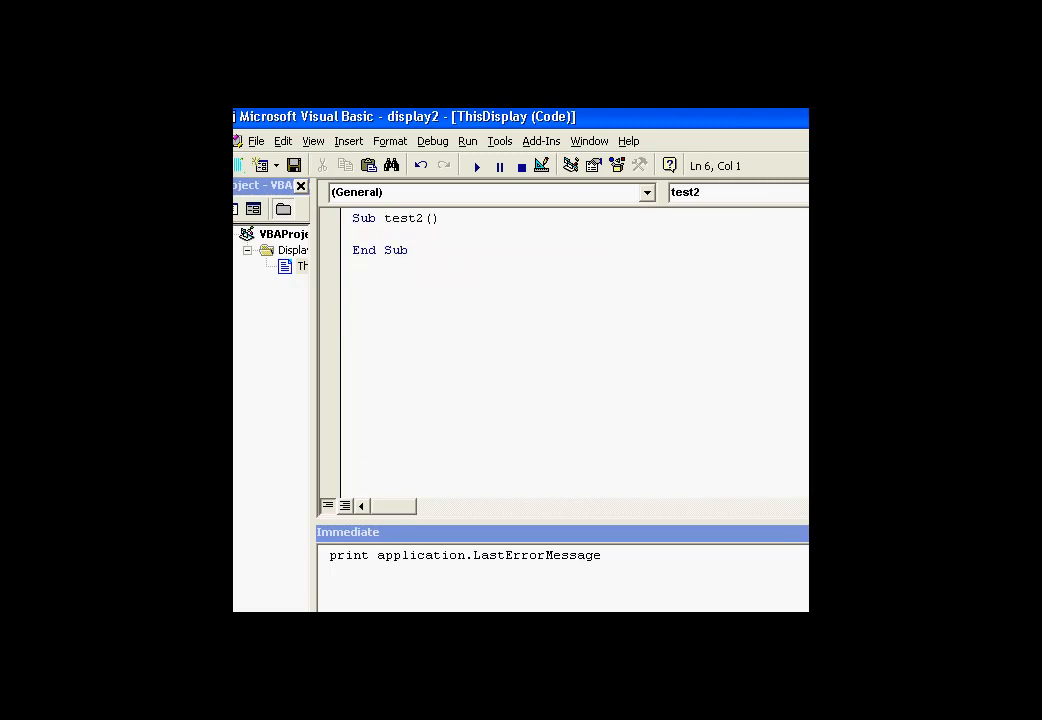
# Cut the Dim and assignment lines and paste them into Sub test2
pyautogui.click(646, 192)
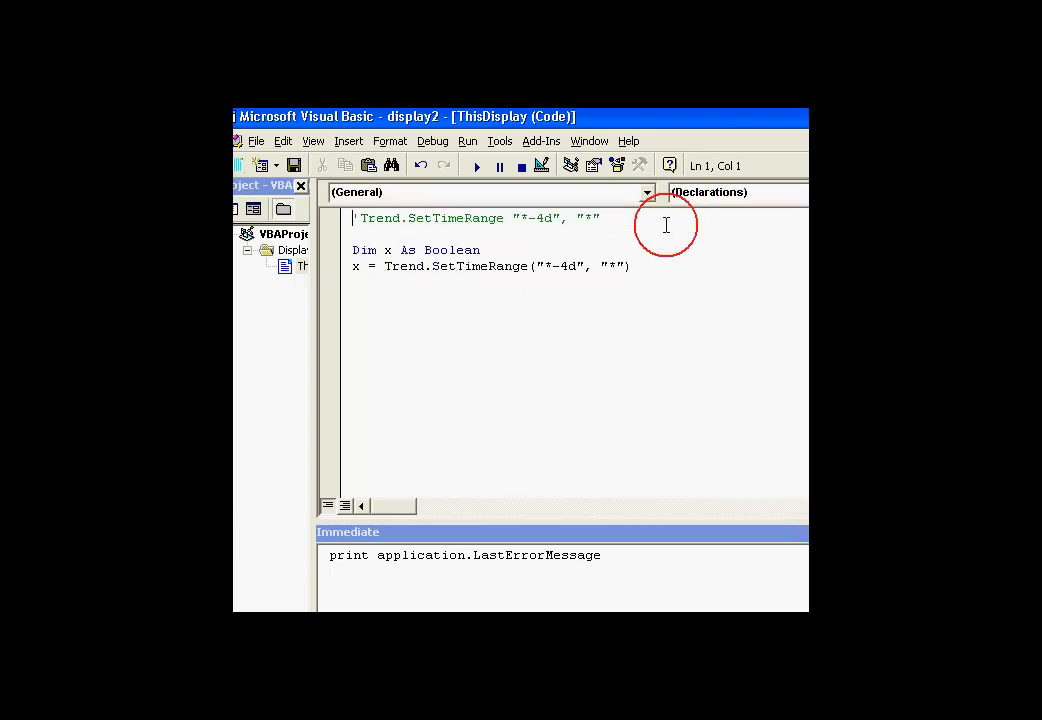
pyautogui.moveTo(352, 248); pyautogui.dragTo(640, 266)
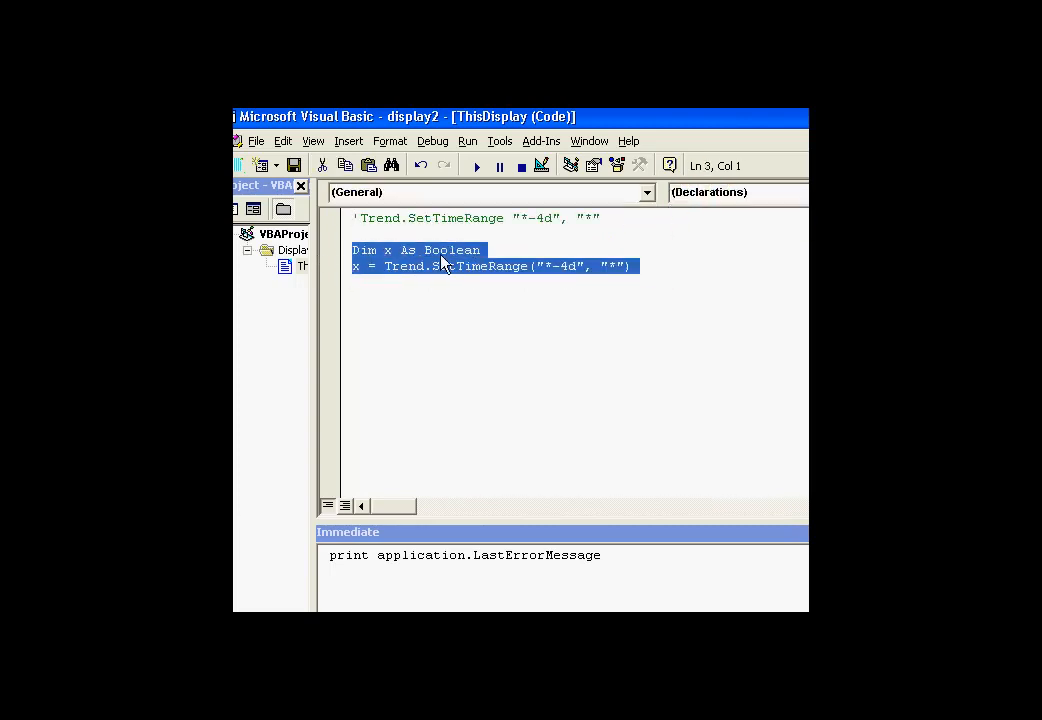
pyautogui.click(736, 192)
pyautogui.write('Sub test2()')
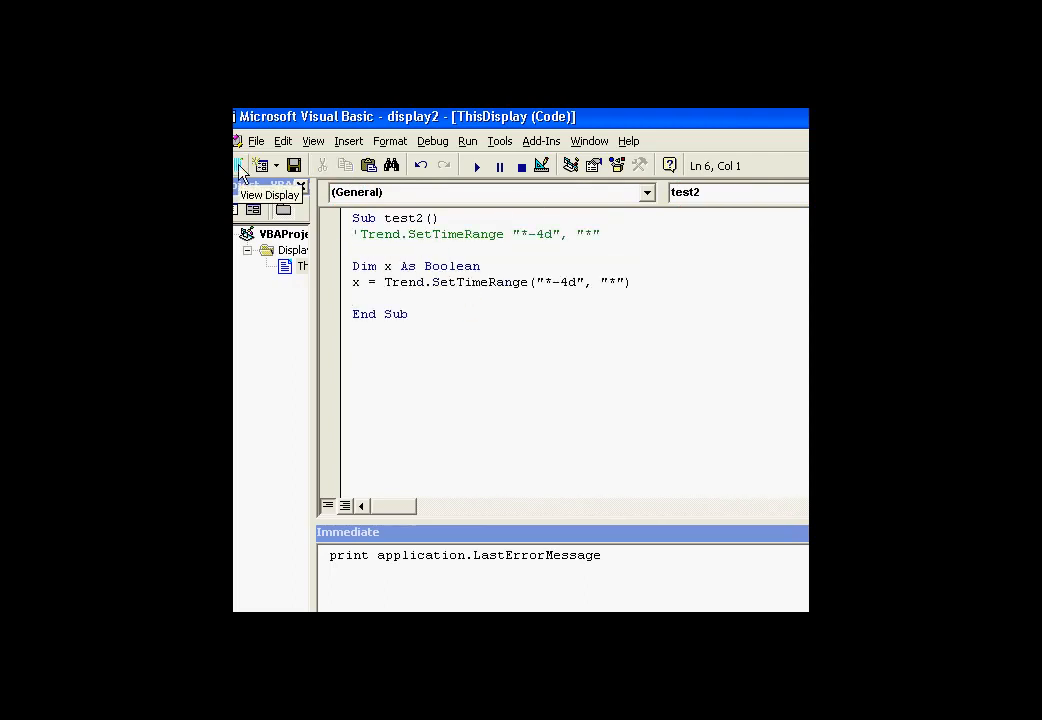
# Run test2 from ProcessBook, then activate the plain SetTimeRange call and comment out the x assignment
pyautogui.click(240, 164)
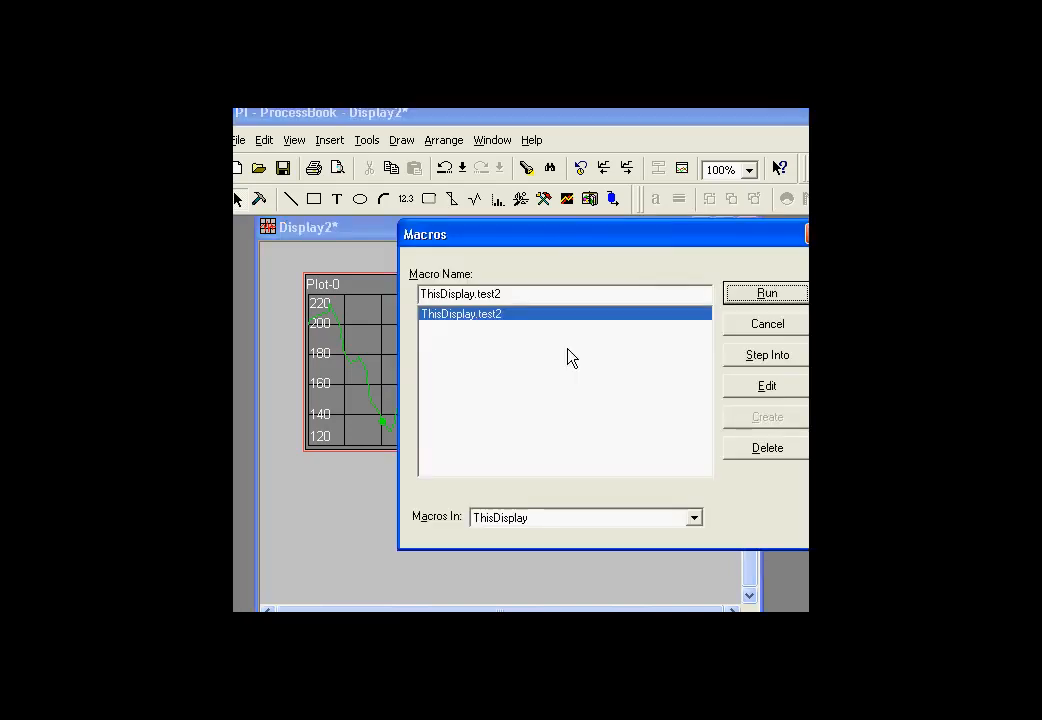
pyautogui.click(766, 292)
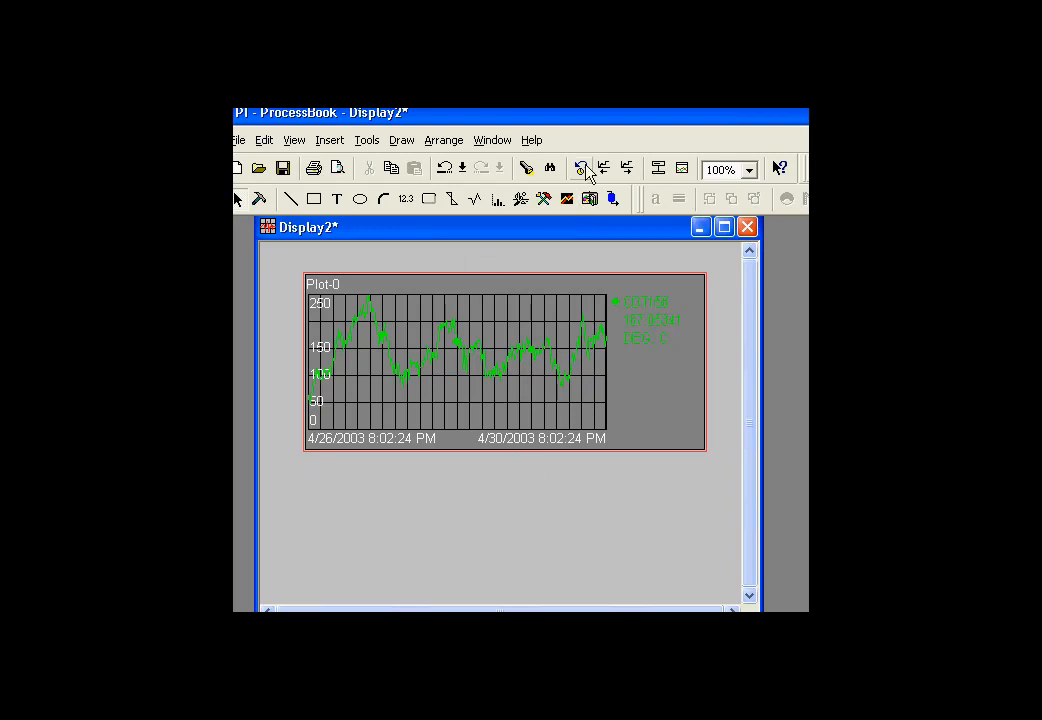
pyautogui.click(584, 168)
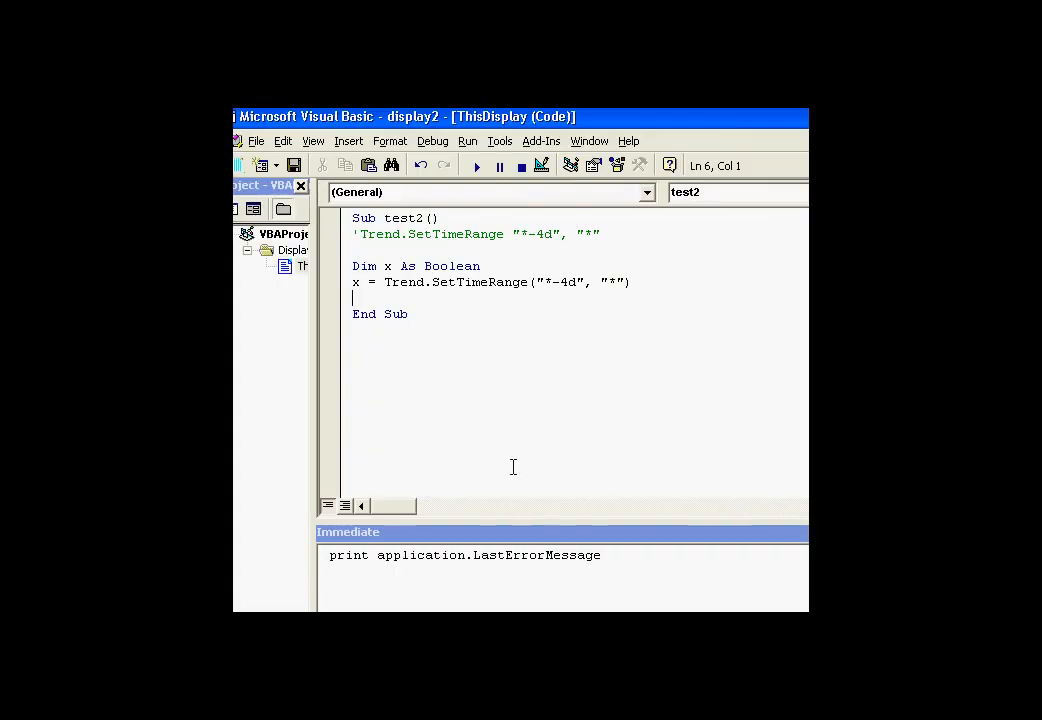
pyautogui.click(356, 234)
pyautogui.write("'")
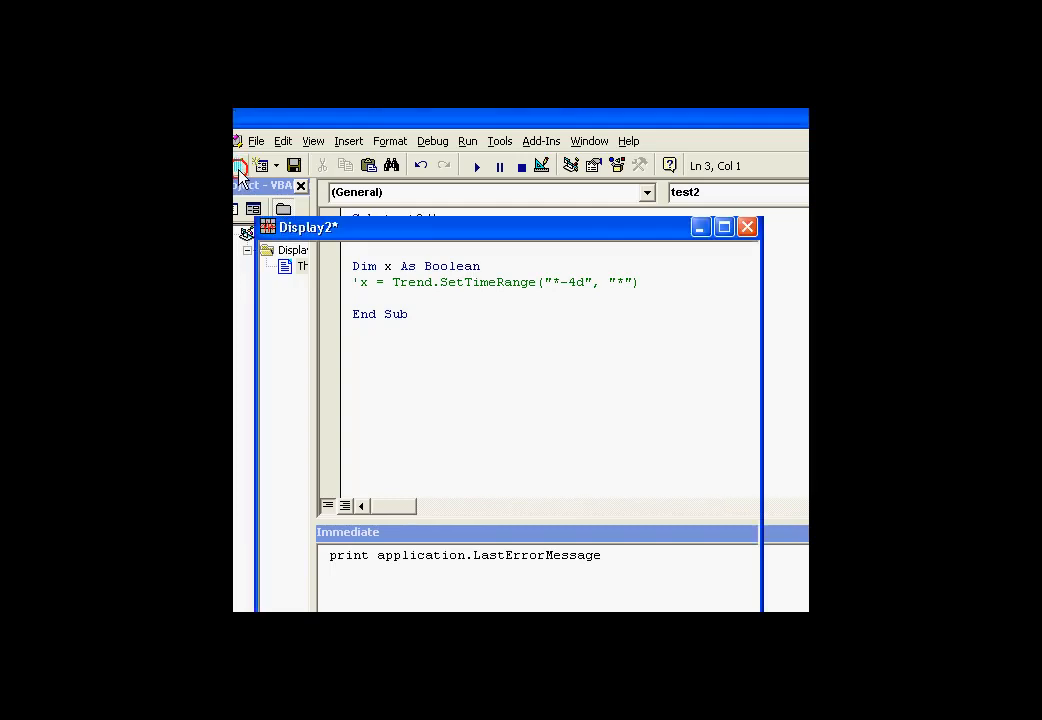
pyautogui.click(244, 164)
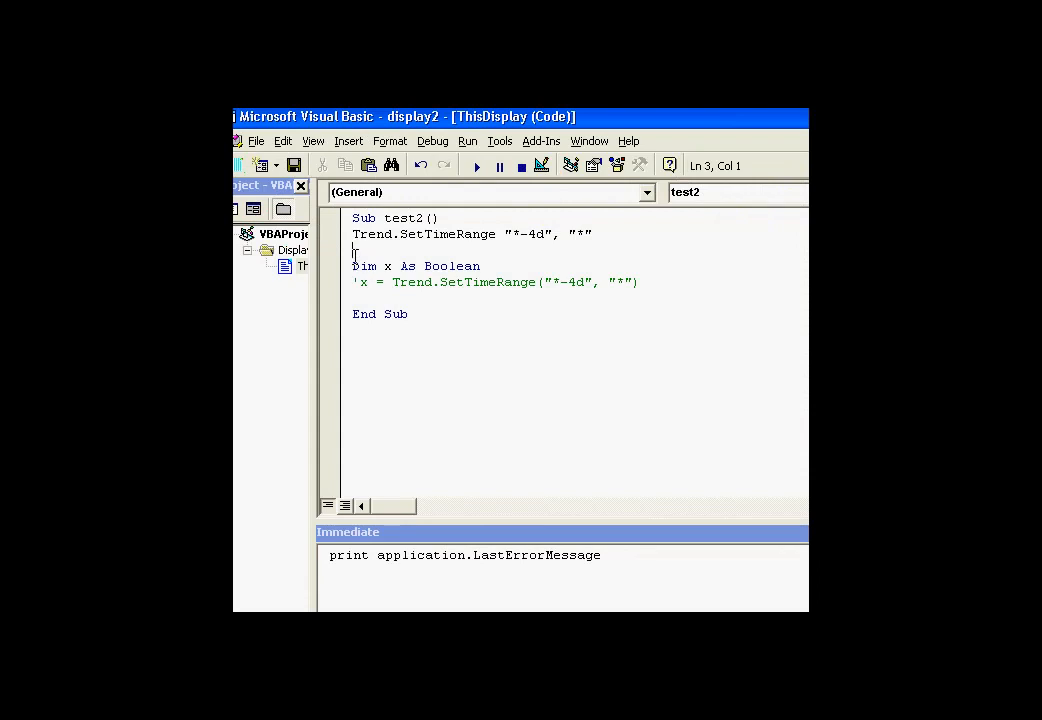
# Reactivate the x = assignment, add If x = False Then, and dismiss the compile error
pyautogui.write("'")
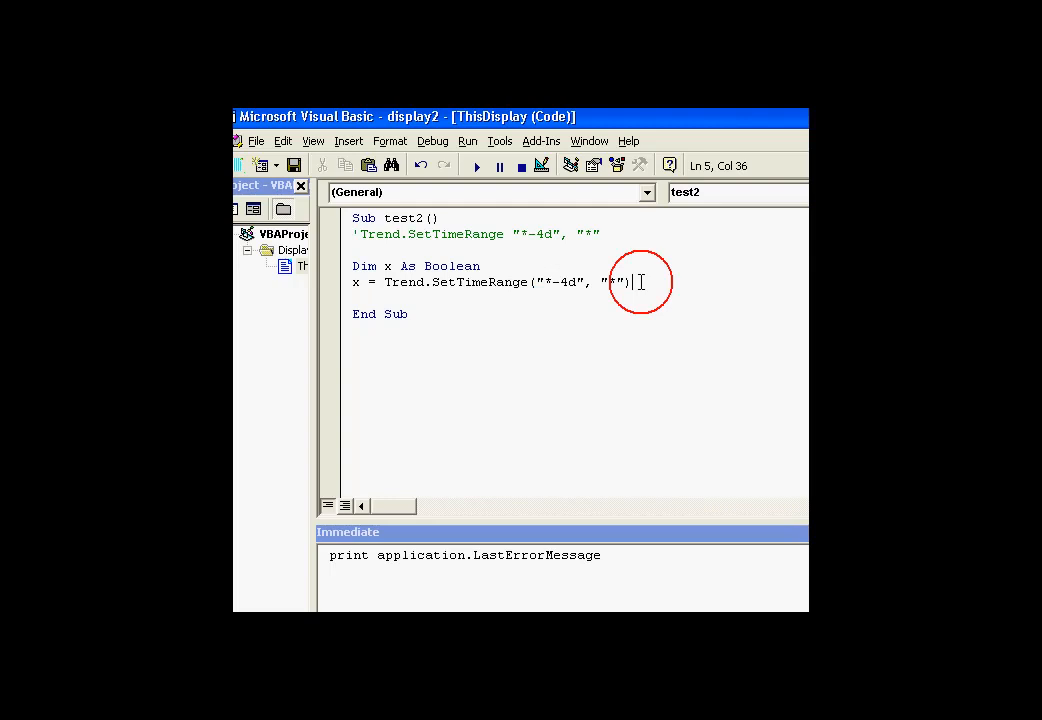
pyautogui.moveTo(632, 282); pyautogui.dragTo(530, 282)
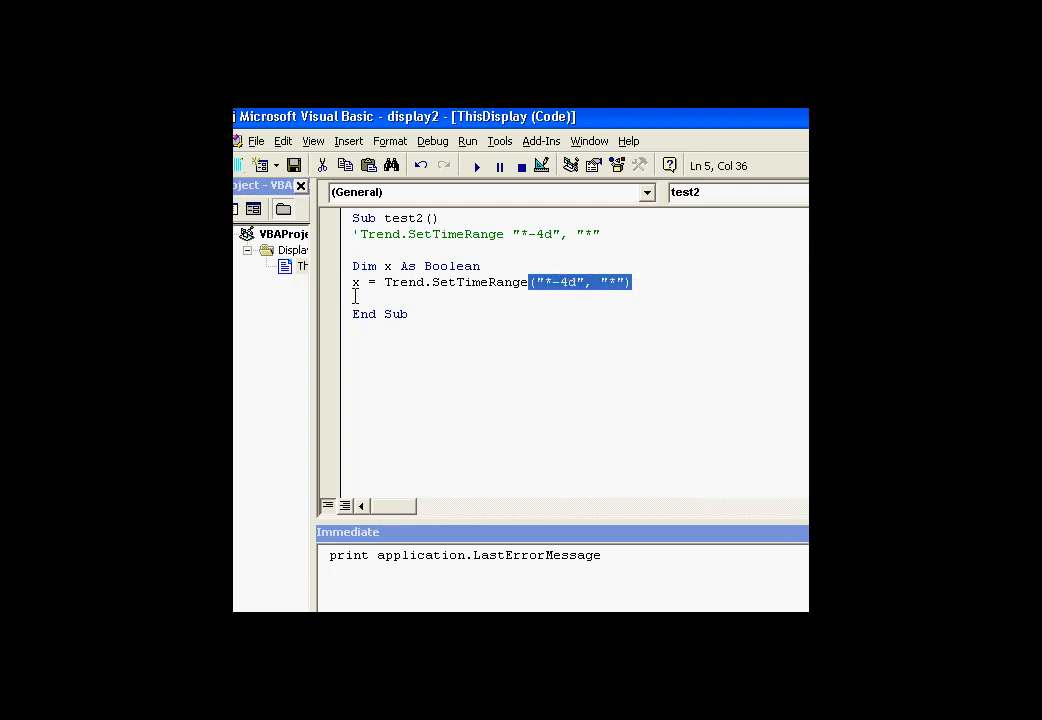
pyautogui.write('if x')
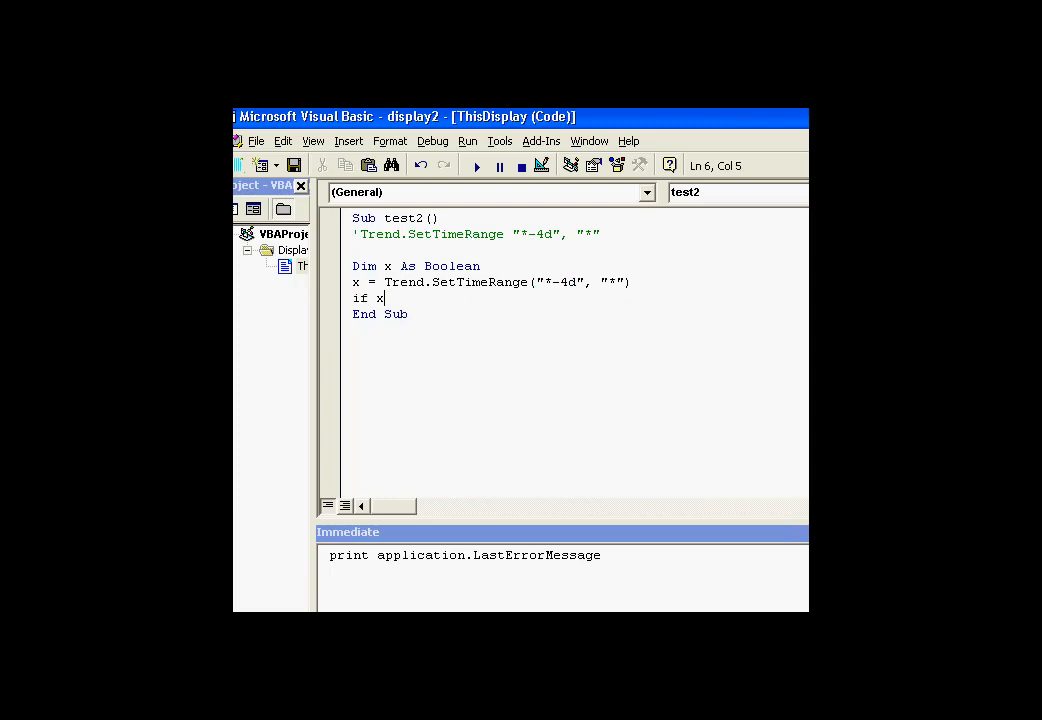
pyautogui.write('= False')
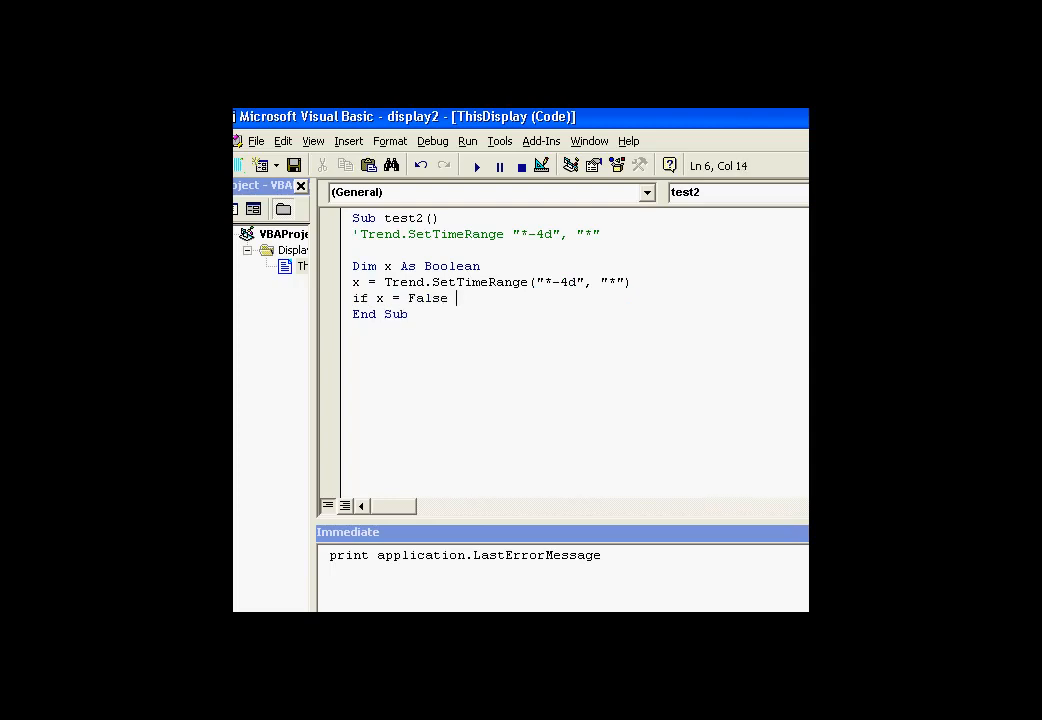
pyautogui.write('then')
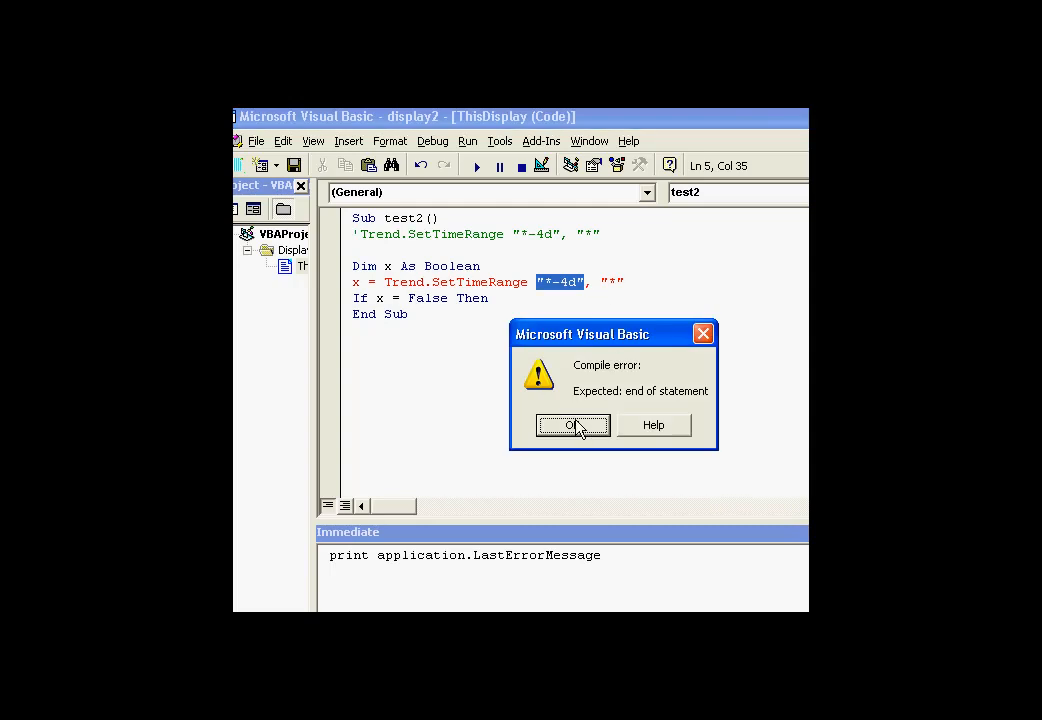
pyautogui.click(572, 424)
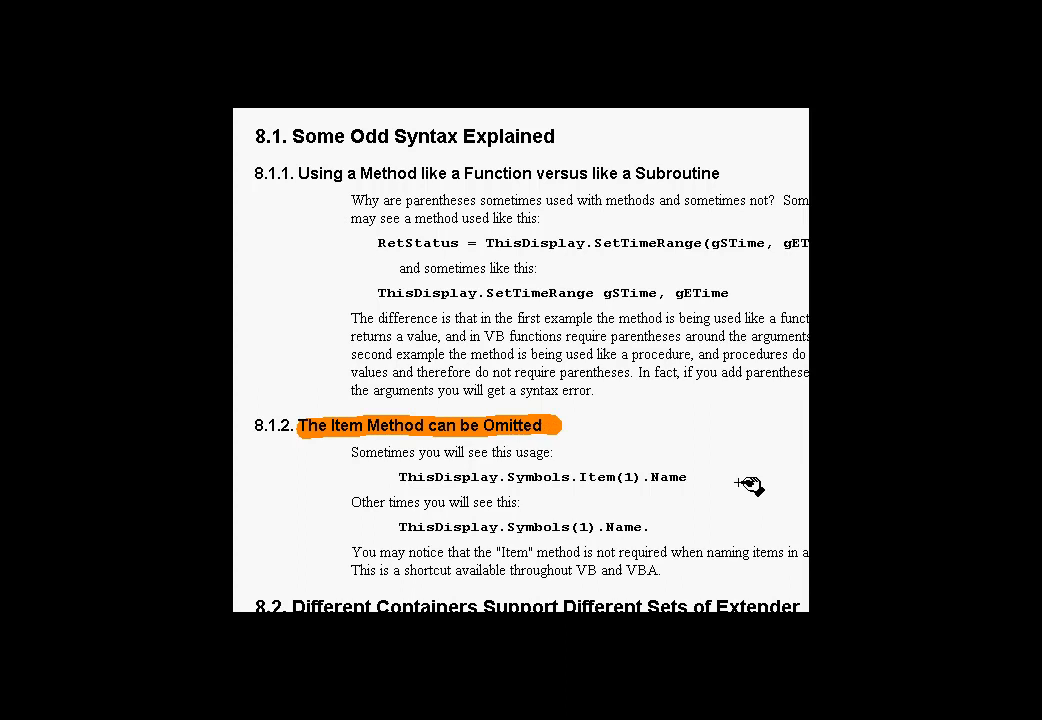
pyautogui.moveTo(688, 496)
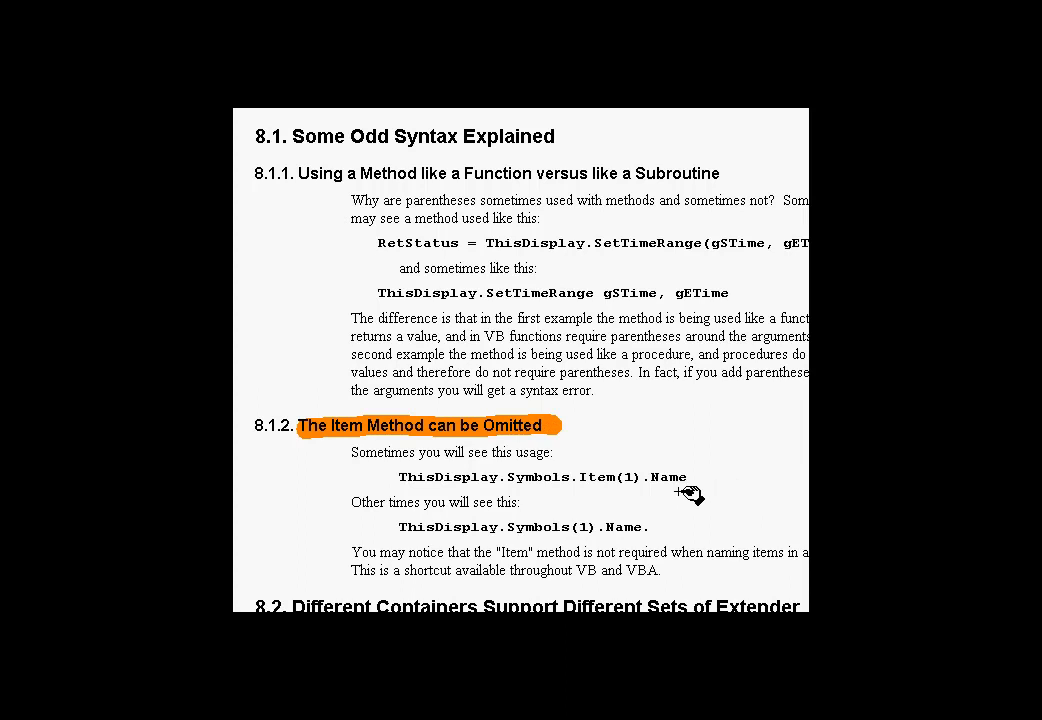
pyautogui.moveTo(676, 502)
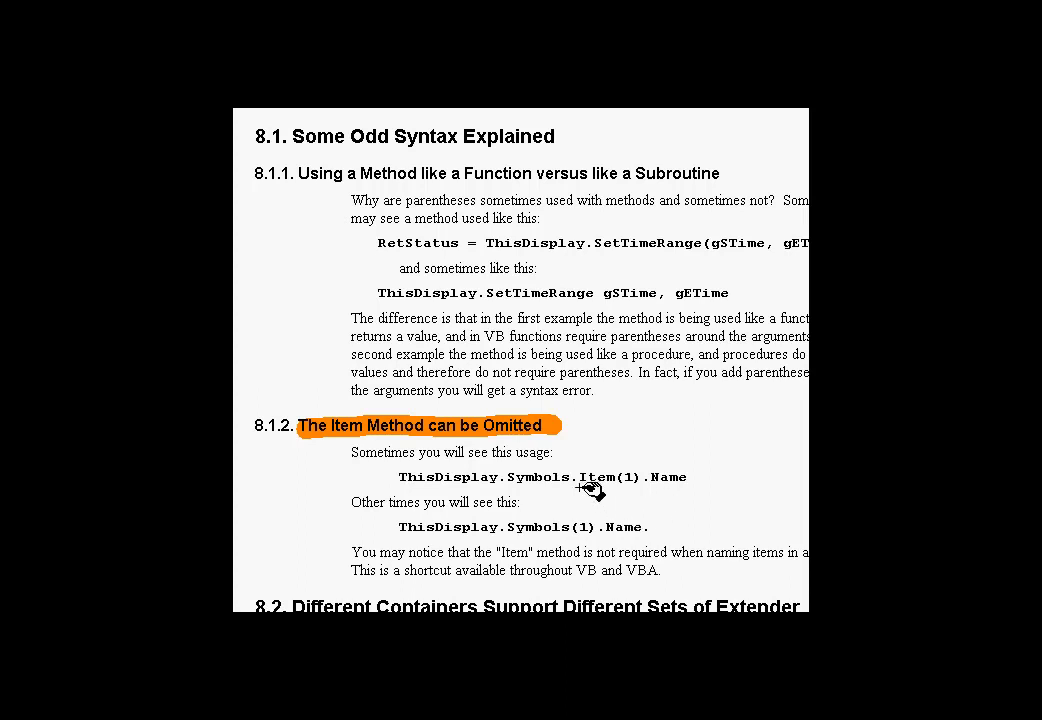
pyautogui.moveTo(592, 482)
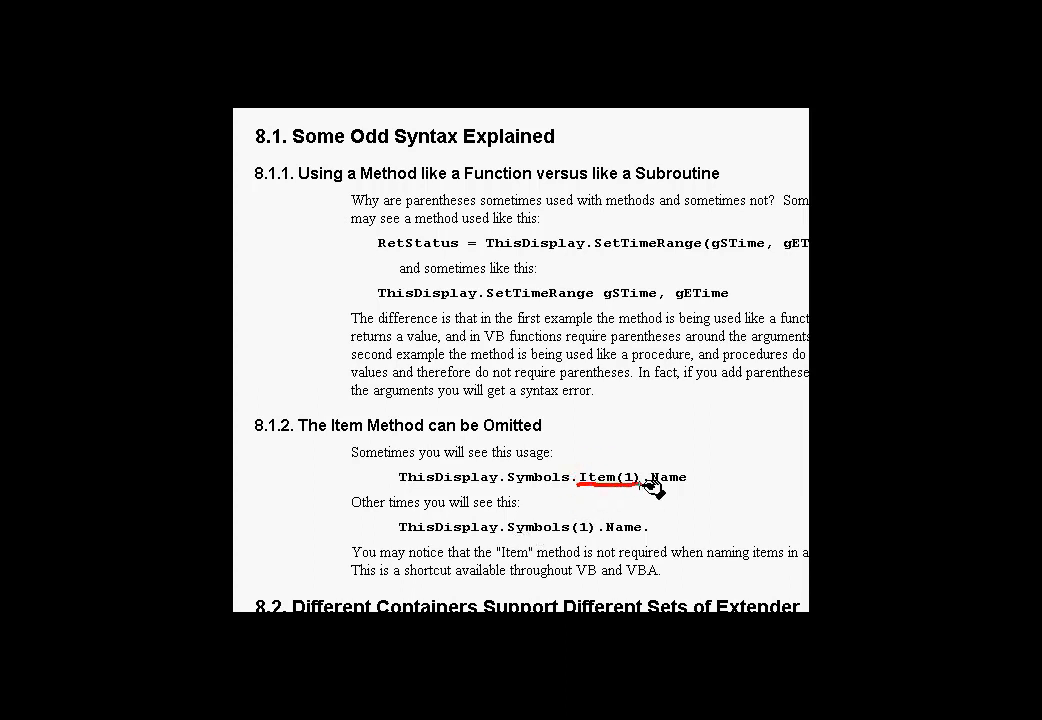
pyautogui.moveTo(572, 556)
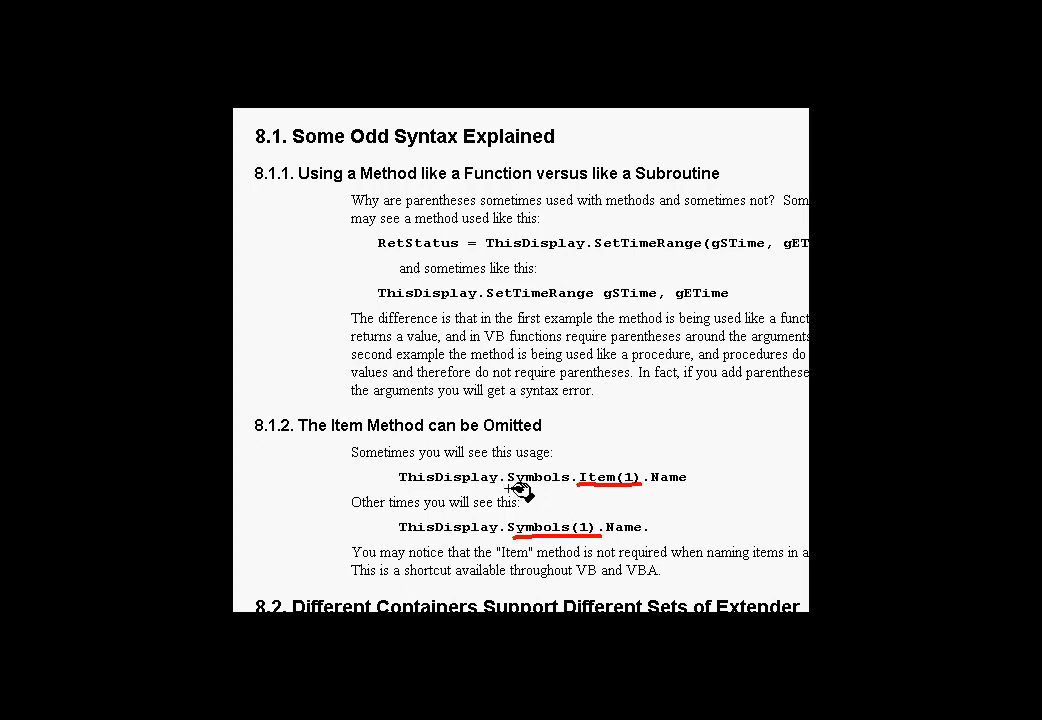
pyautogui.moveTo(784, 522)
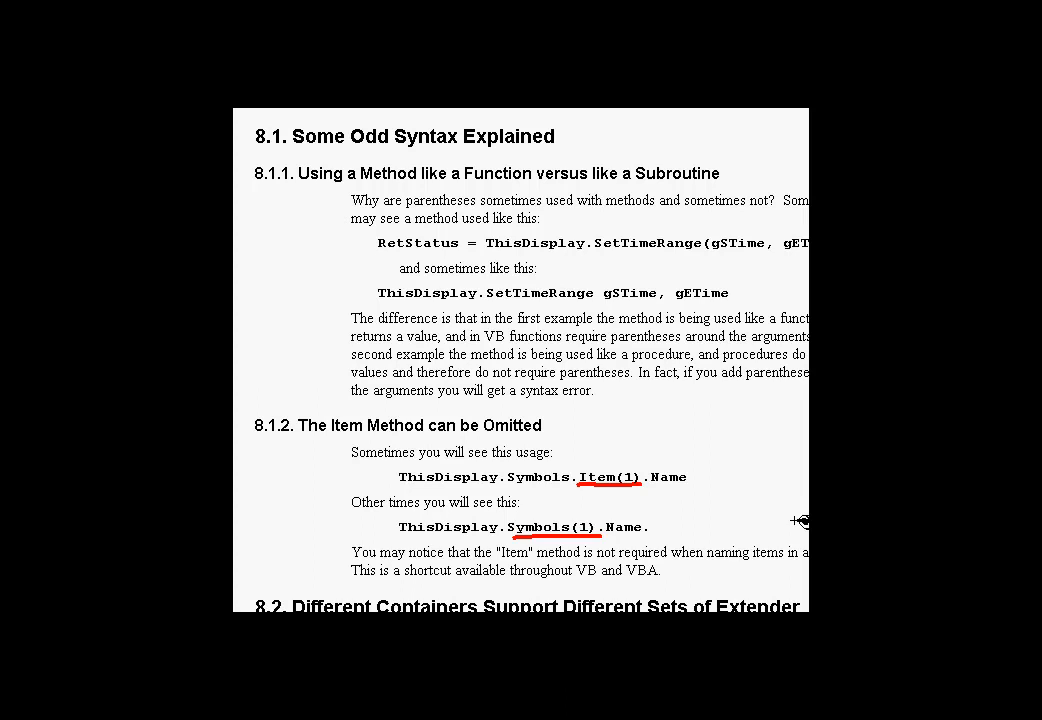
pyautogui.moveTo(650, 522)
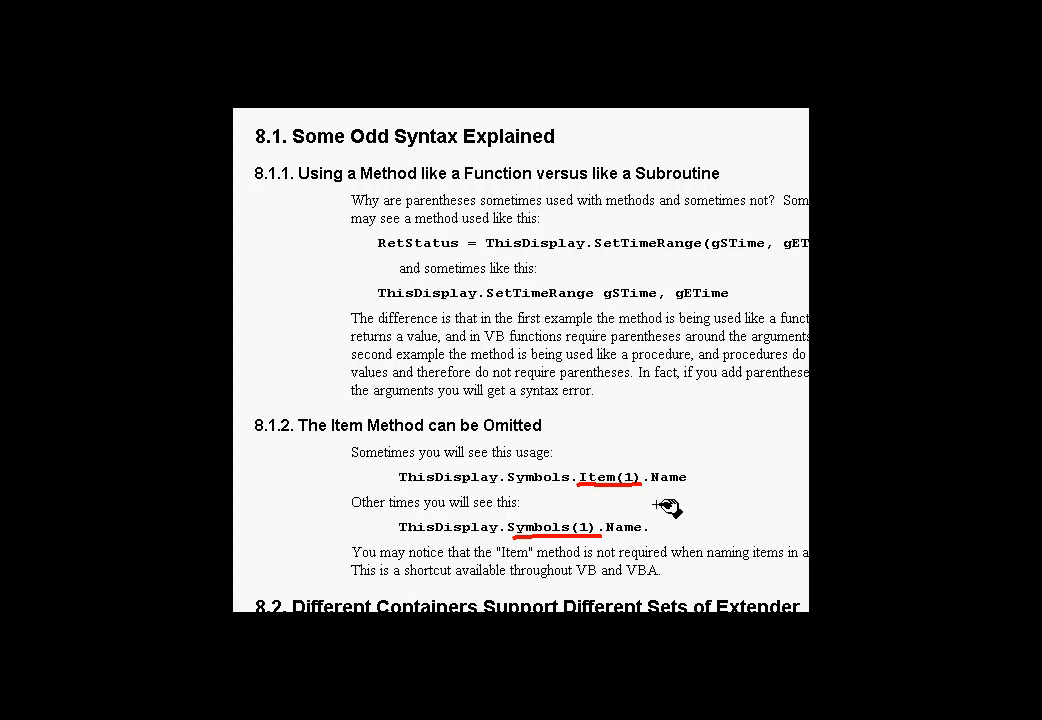
pyautogui.moveTo(604, 544)
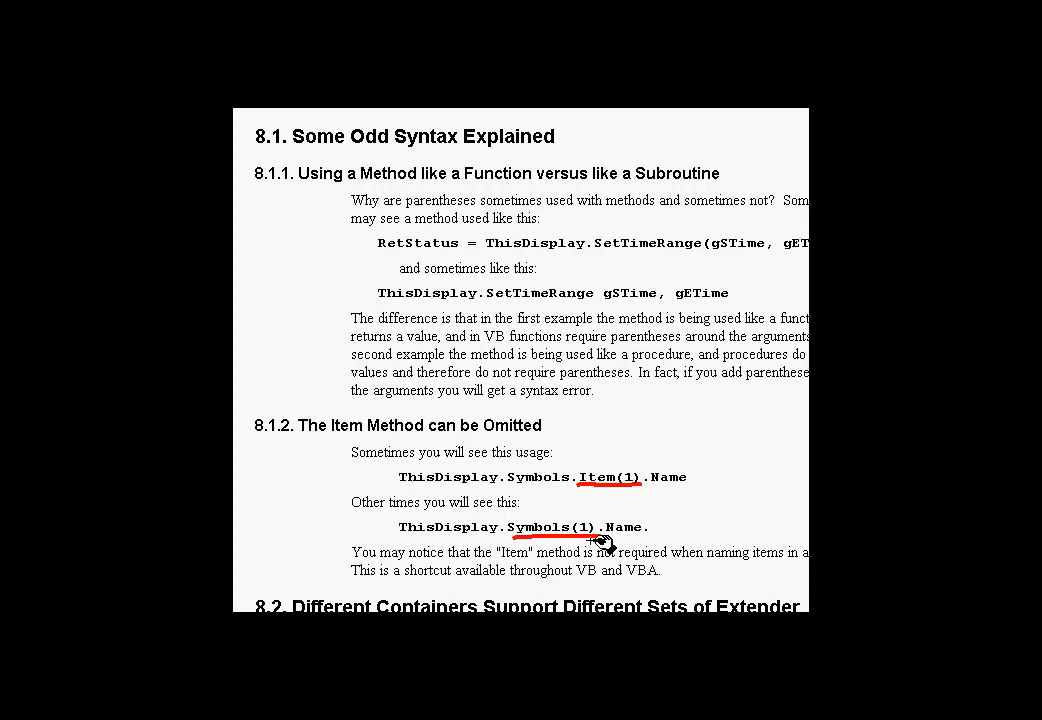
pyautogui.moveTo(590, 490)
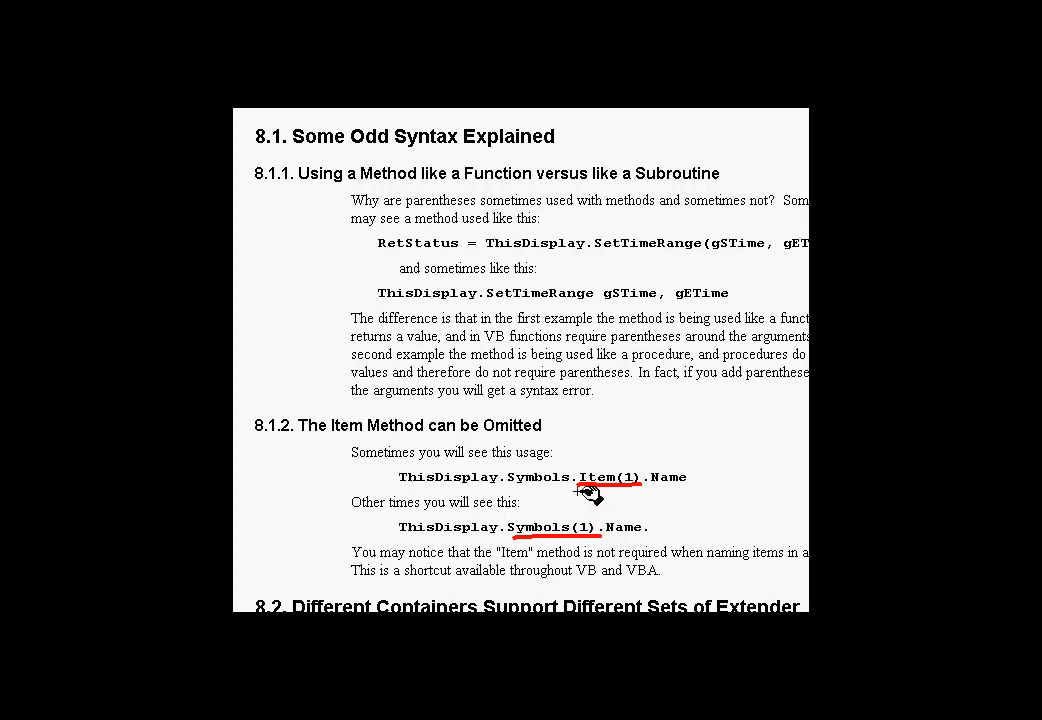